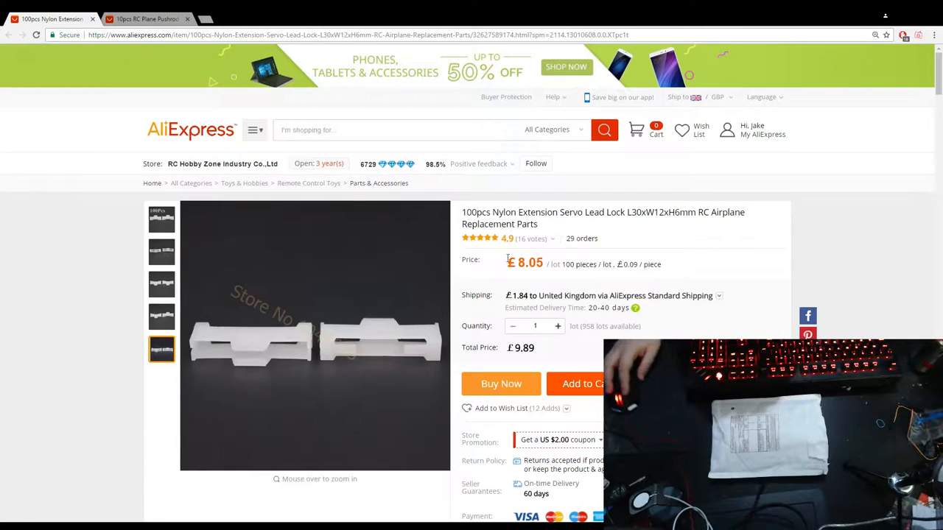
Step: Choose the D2.1 mm variant of the pushrod connector stoppers, giving a £2.02 total price
{"action": "left_click", "coordinate": [161, 220]}
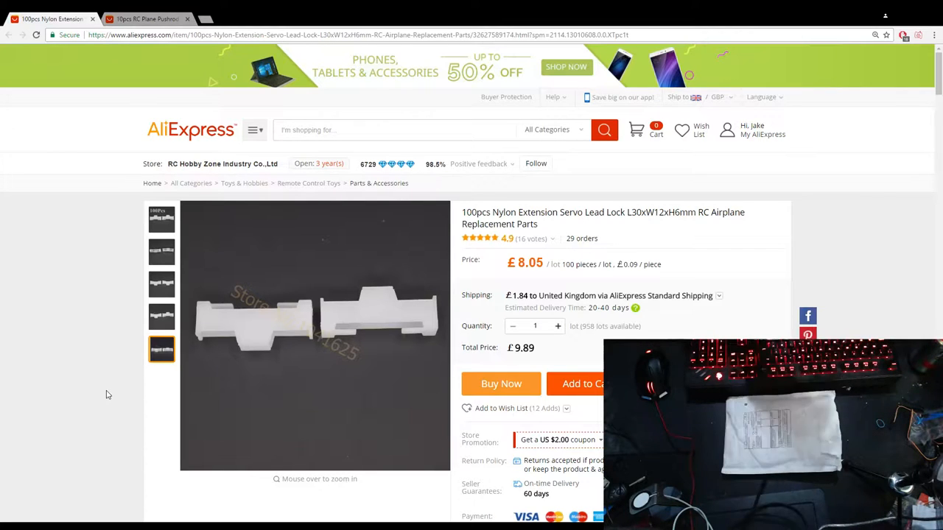
{"action": "mouse_move", "coordinate": [315, 331]}
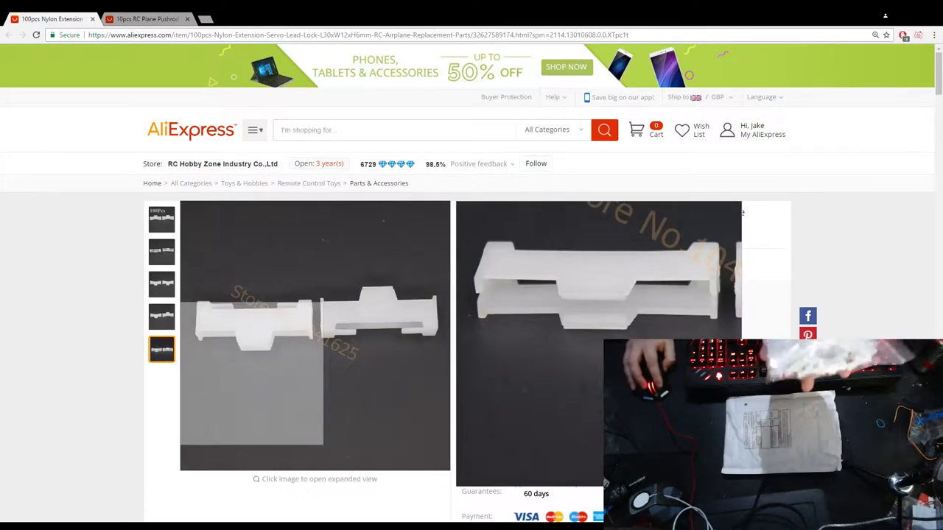
{"action": "left_click", "coordinate": [148, 18]}
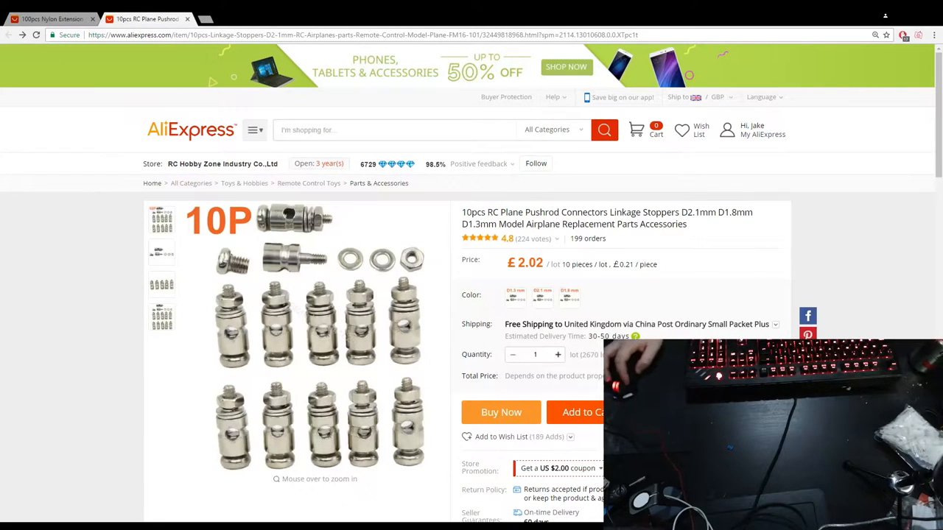
{"action": "mouse_move", "coordinate": [798, 246]}
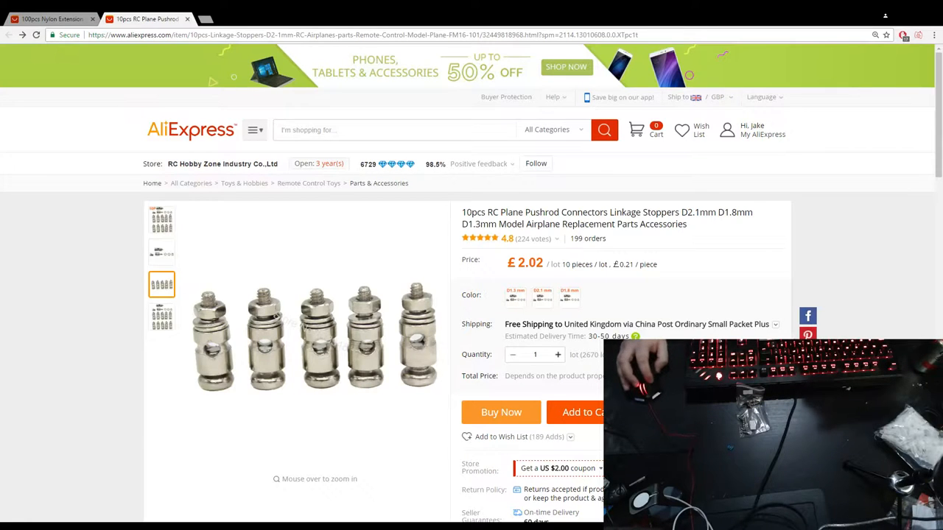
{"action": "left_click", "coordinate": [160, 220]}
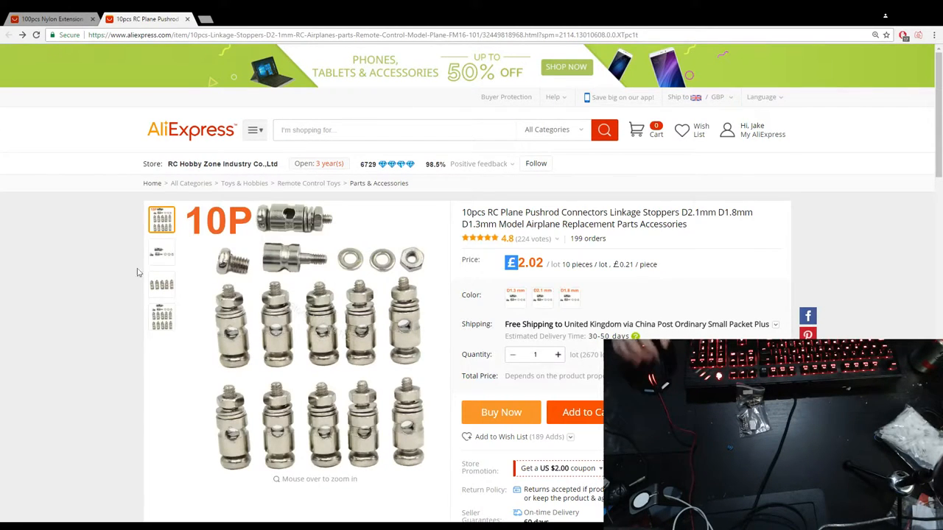
{"action": "left_click", "coordinate": [542, 297]}
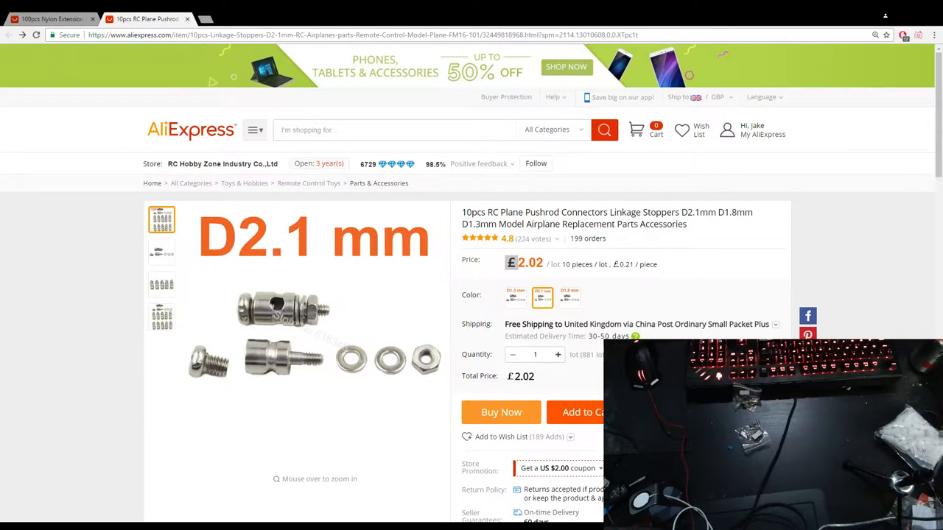
{"action": "mouse_move", "coordinate": [268, 361]}
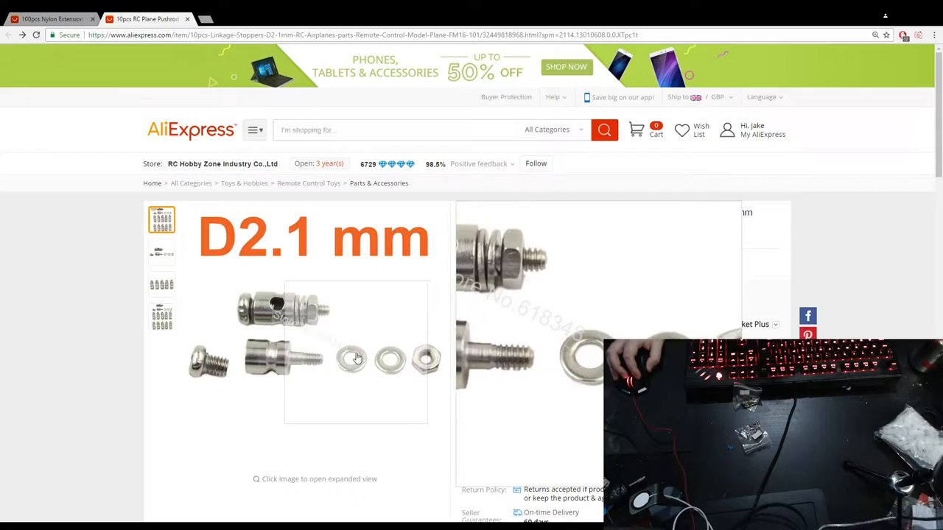
{"action": "mouse_move", "coordinate": [371, 359]}
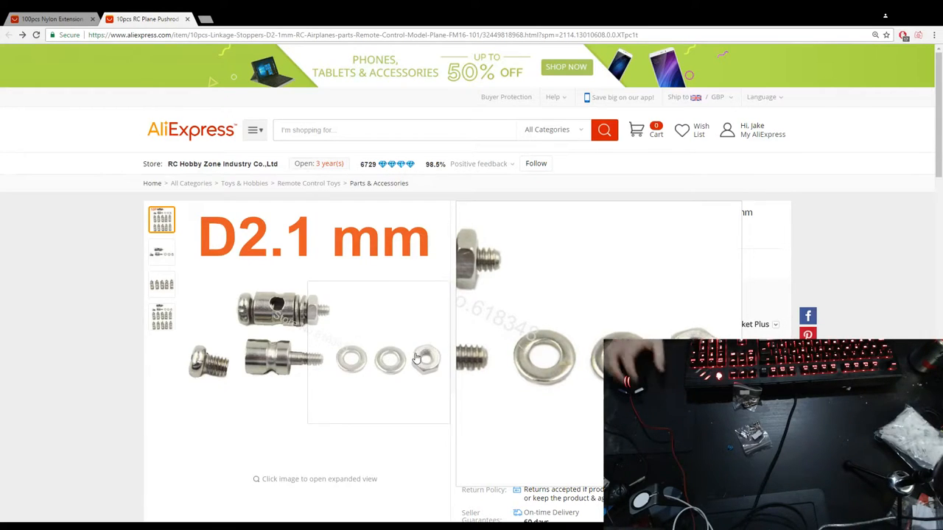
Step: Show the gallery photo of the full ten-piece connector set again
{"action": "left_click", "coordinate": [162, 316]}
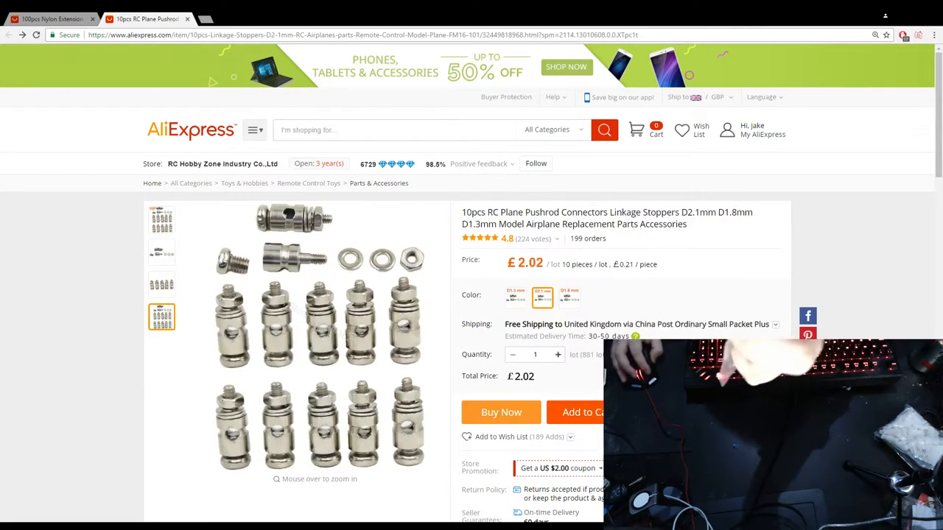
{"action": "mouse_move", "coordinate": [317, 324]}
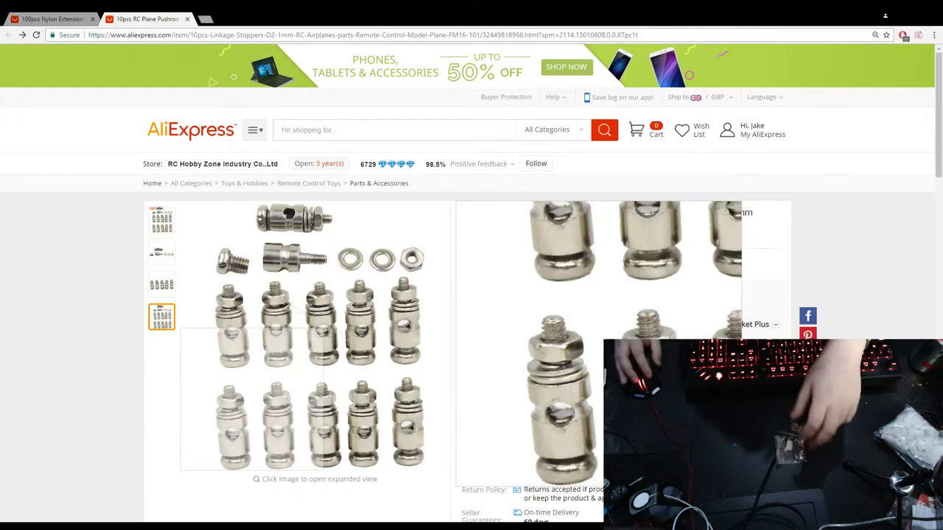